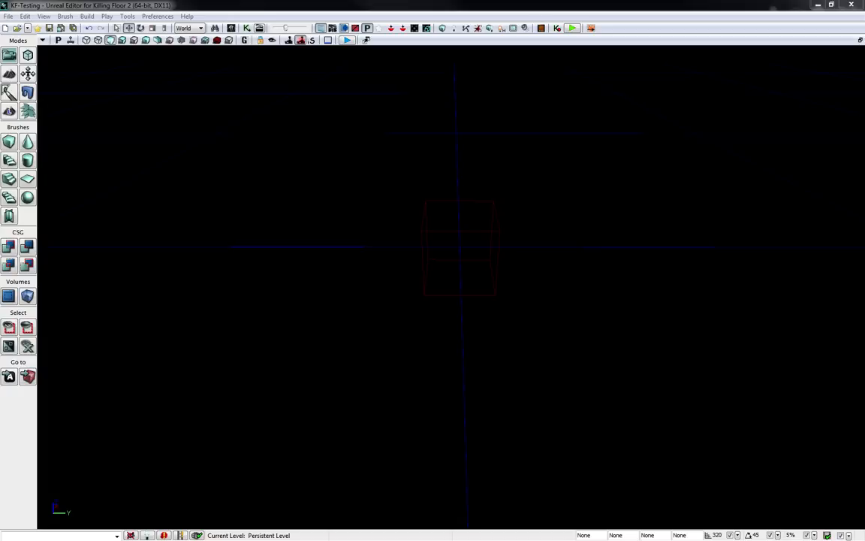
{"action": "mouse_move", "coordinate": [473, 257]}
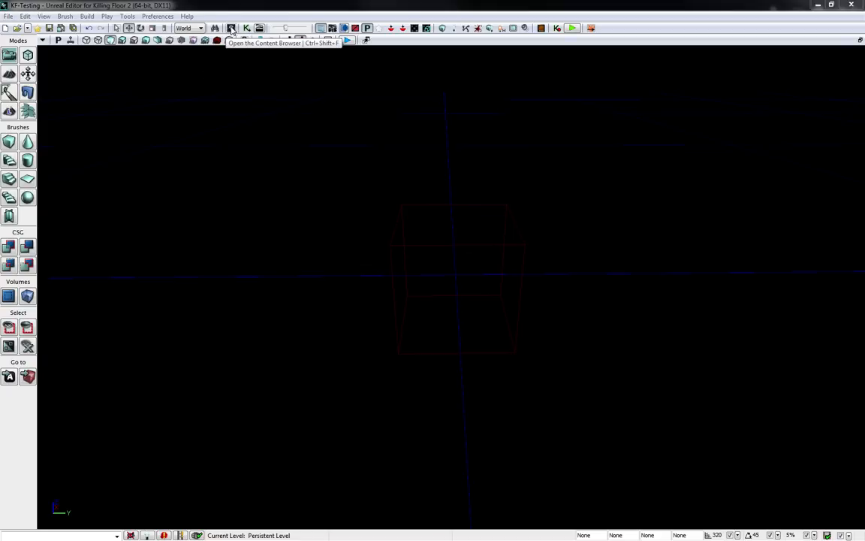
Step: Bring up the View menu listing the editor's view options and browser windows
{"action": "left_click", "coordinate": [231, 27]}
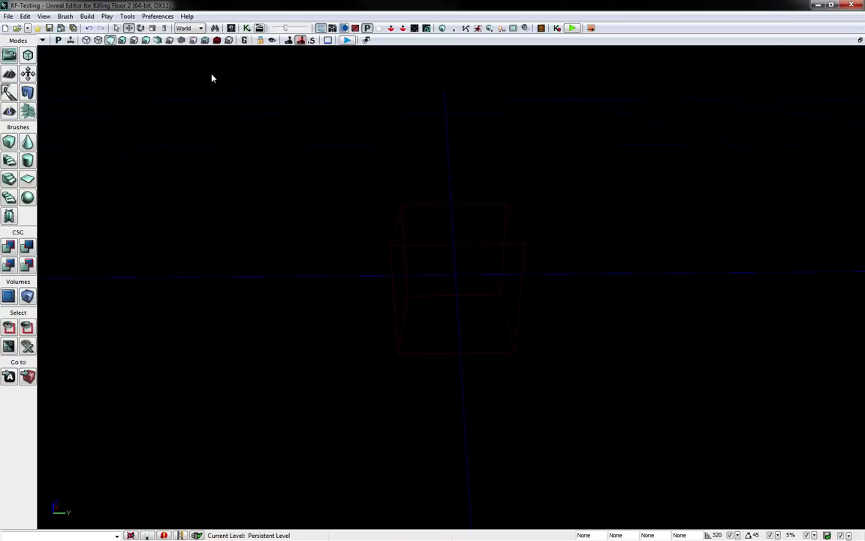
{"action": "left_click", "coordinate": [44, 15]}
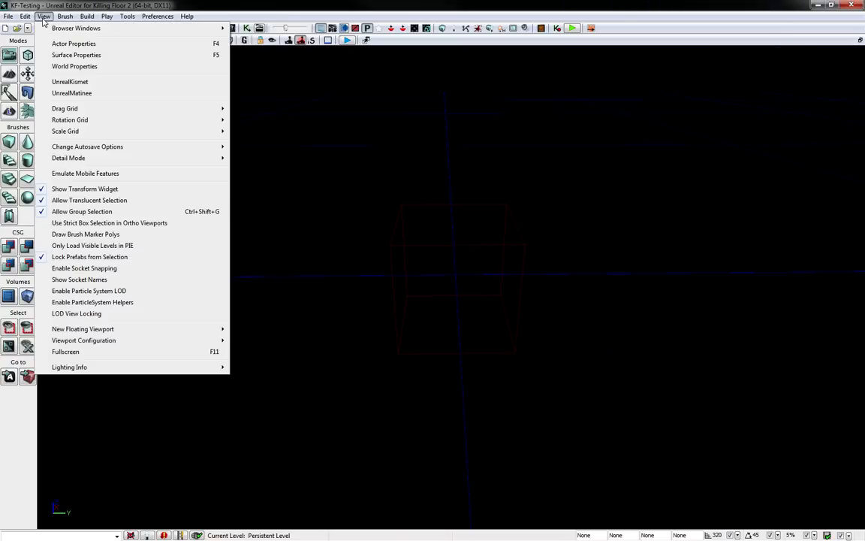
Step: Show the Content Browser with the Env_Modular_Static package expanded to its mesh folders
{"action": "left_click", "coordinate": [75, 27]}
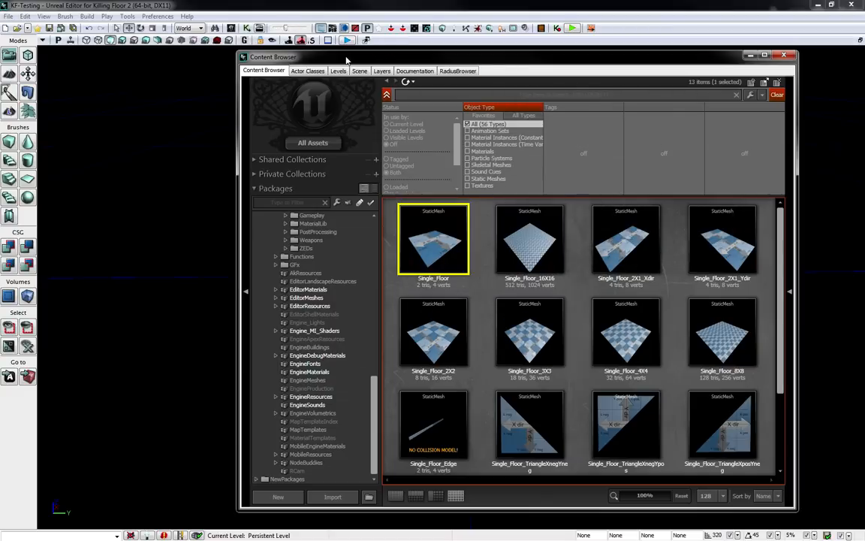
{"action": "left_click", "coordinate": [784, 54]}
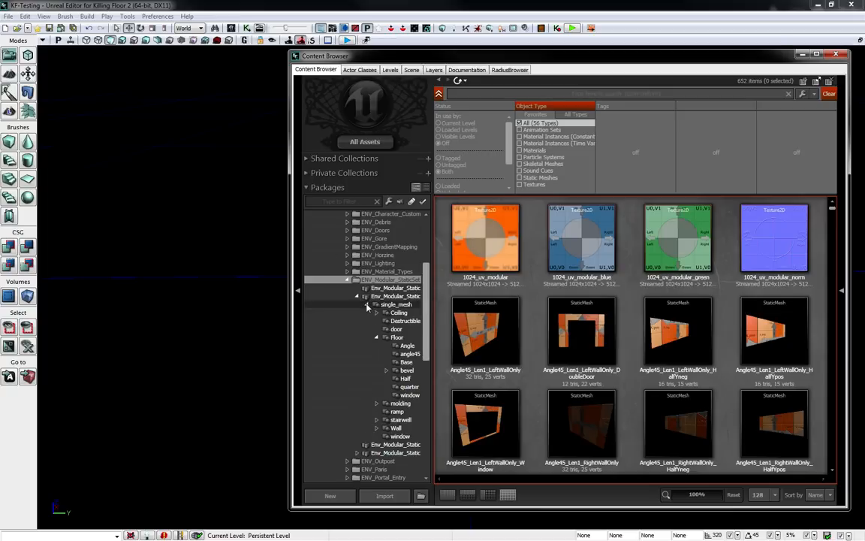
Step: Browse the ceiling, angled floor and wall mesh folders, ending on the basic floor tile meshes
{"action": "left_click", "coordinate": [398, 311]}
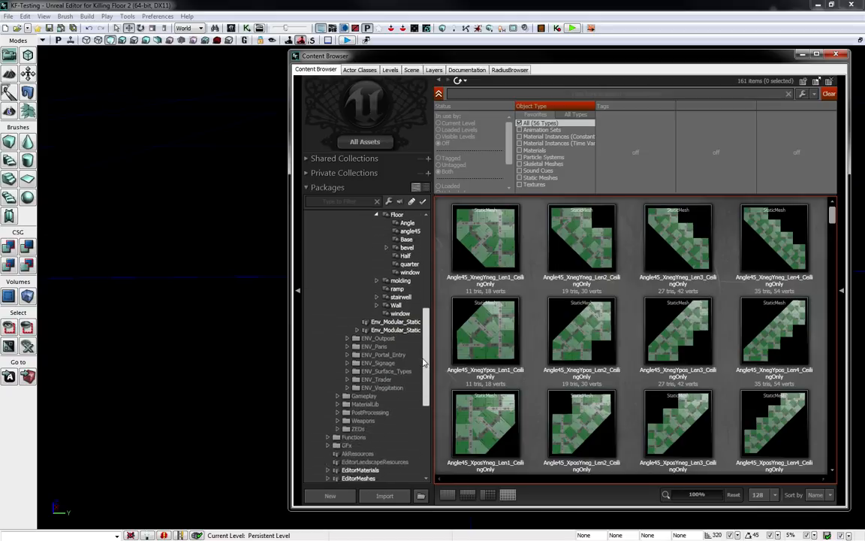
{"action": "left_click", "coordinate": [365, 269]}
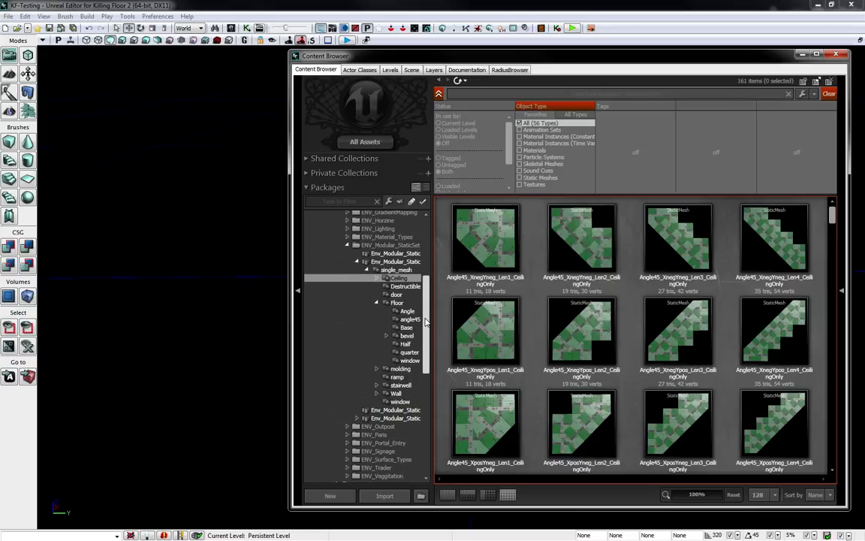
{"action": "mouse_move", "coordinate": [683, 252]}
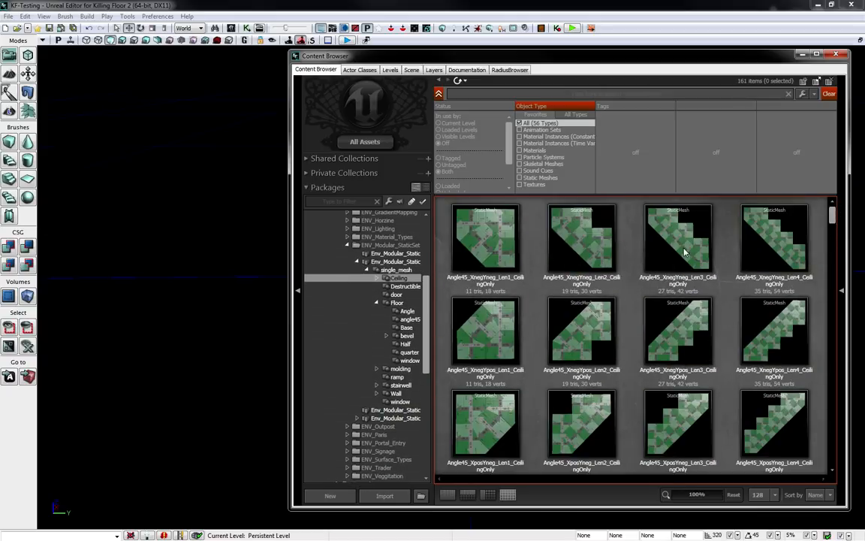
{"action": "left_click", "coordinate": [396, 303]}
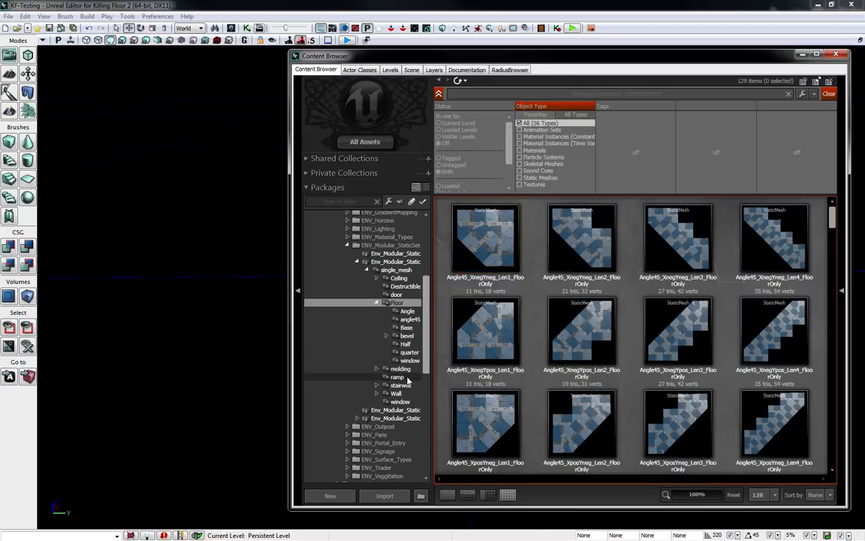
{"action": "left_click", "coordinate": [396, 393]}
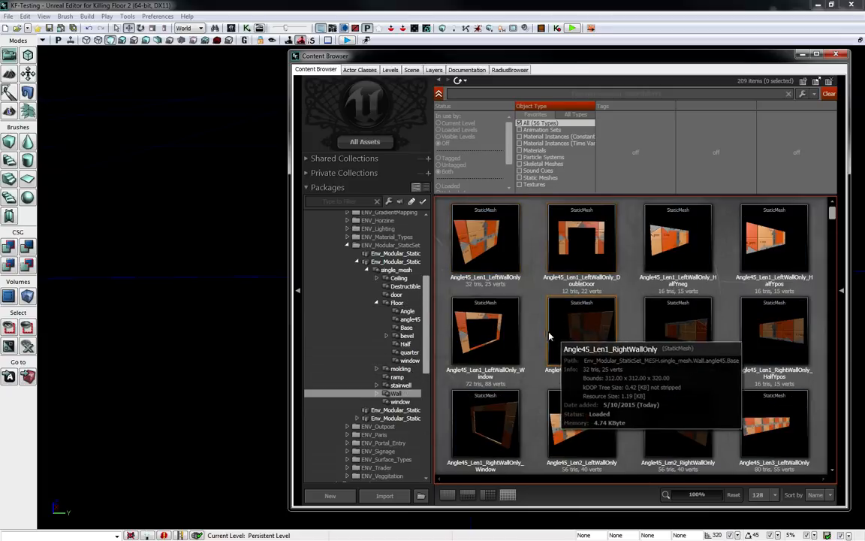
{"action": "mouse_move", "coordinate": [533, 324]}
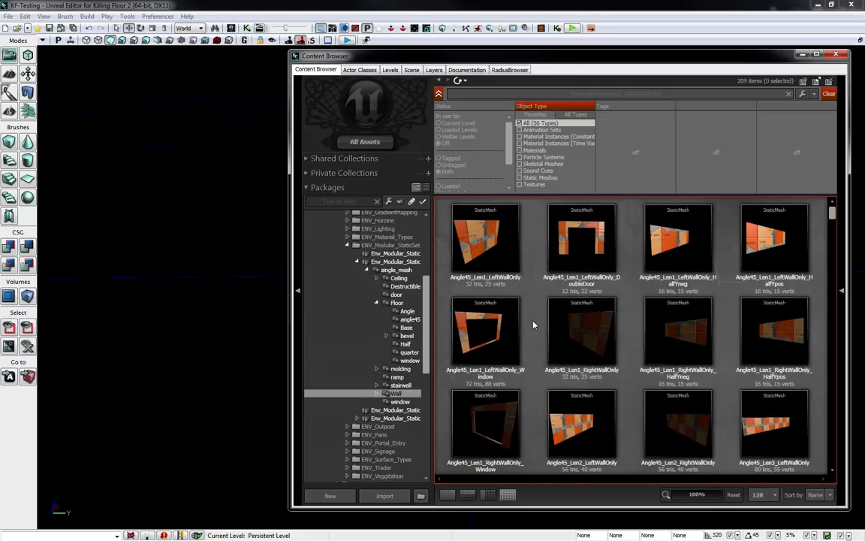
{"action": "left_click", "coordinate": [397, 304]}
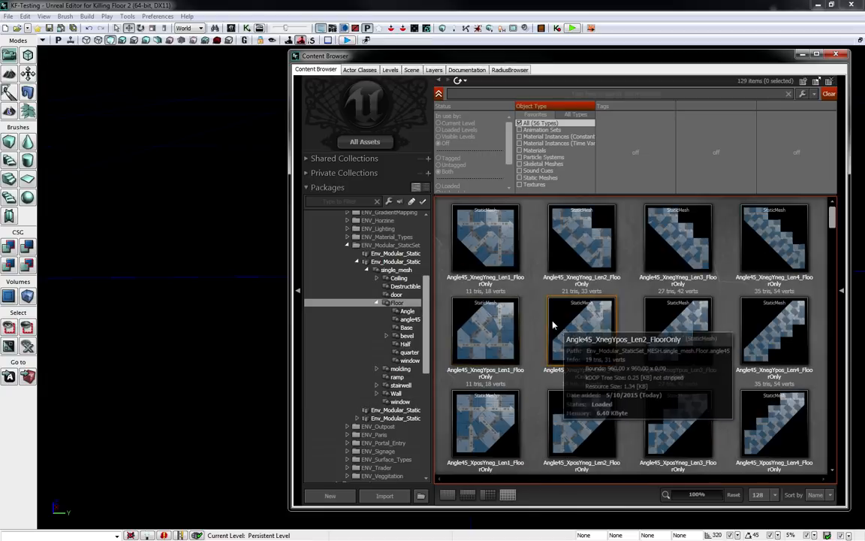
{"action": "mouse_move", "coordinate": [383, 308]}
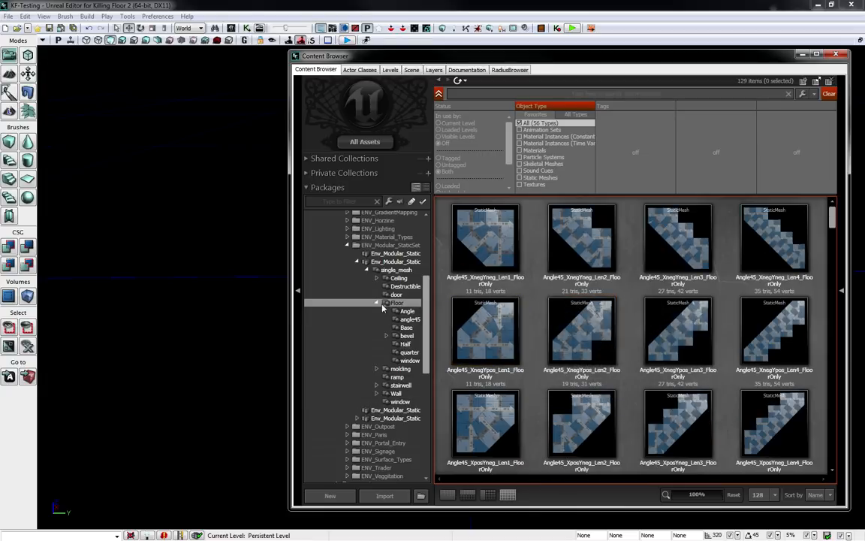
{"action": "left_click", "coordinate": [406, 327]}
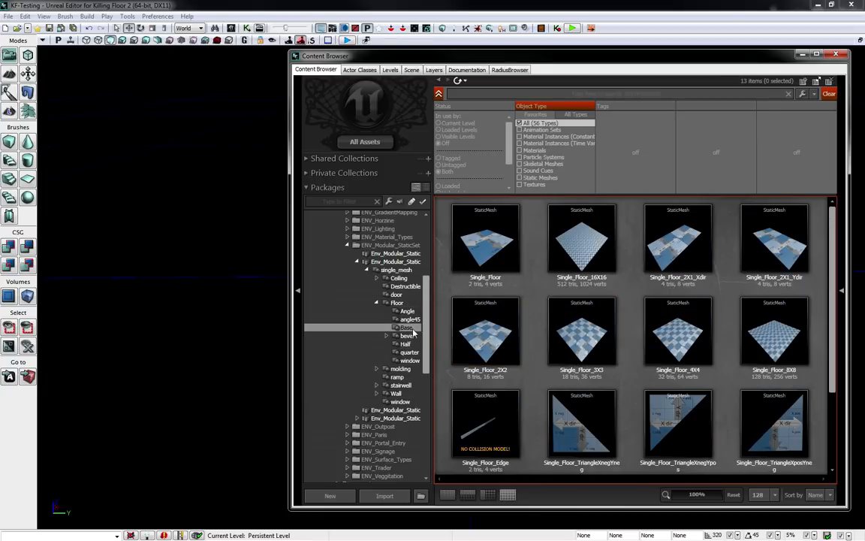
Step: Choose the Single_Floor tile mesh in the Content Browser
{"action": "left_click", "coordinate": [485, 239]}
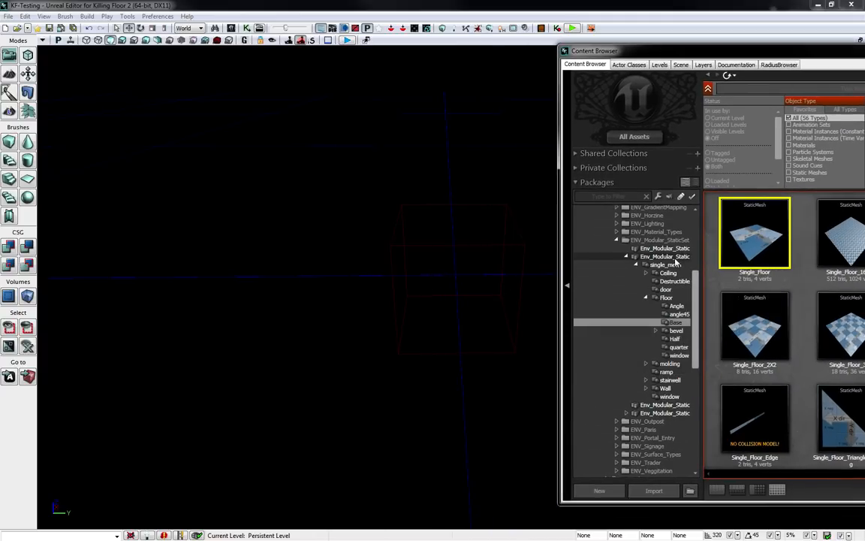
Step: Bring up the viewport's add-actor options for placing the Single_Floor mesh
{"action": "right_click", "coordinate": [456, 282]}
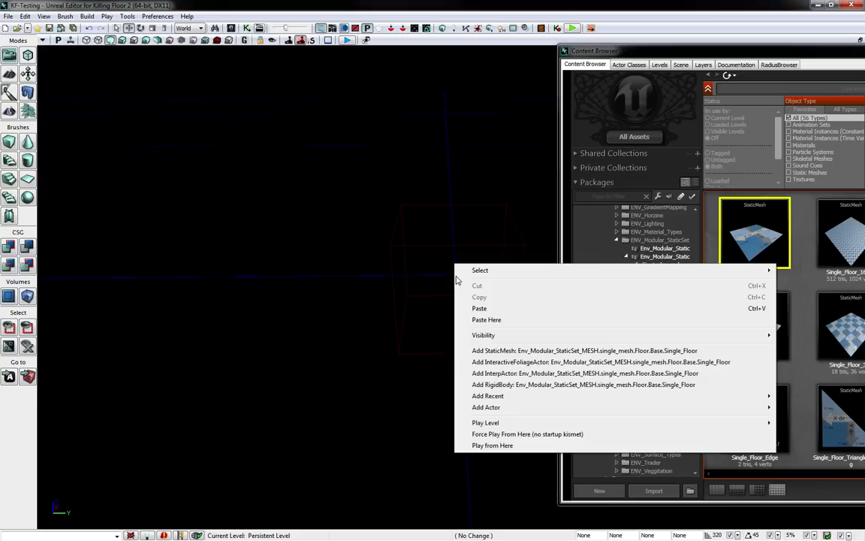
{"action": "mouse_move", "coordinate": [531, 351]}
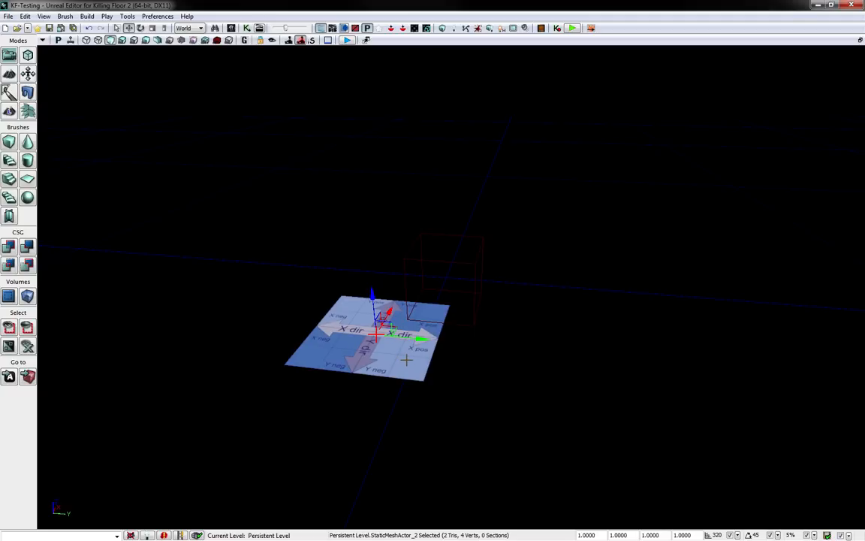
{"action": "mouse_move", "coordinate": [600, 389]}
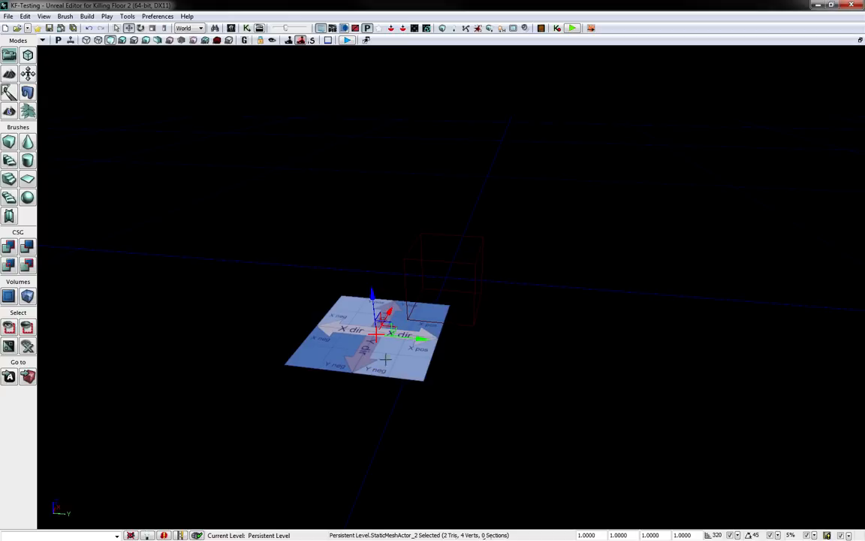
Step: Move the placed Single_Floor tile to the world origin via its properties
{"action": "right_click", "coordinate": [385, 333]}
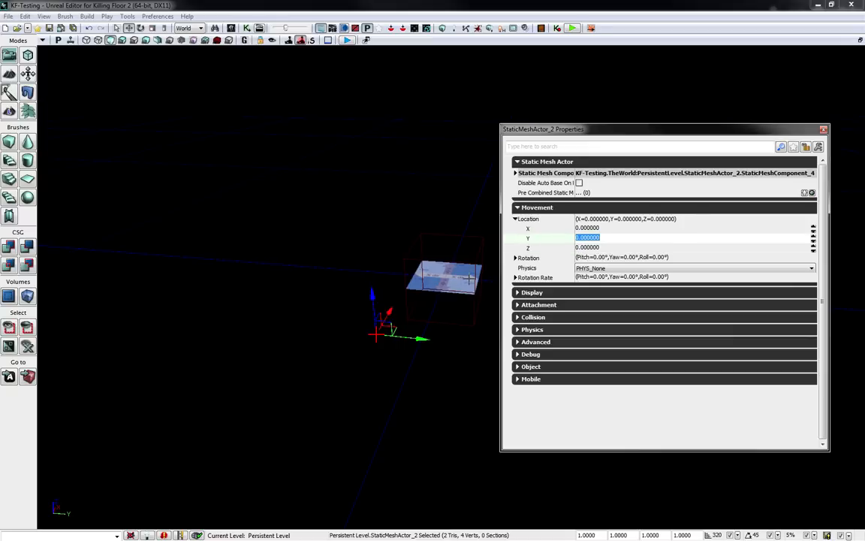
{"action": "left_click", "coordinate": [823, 129]}
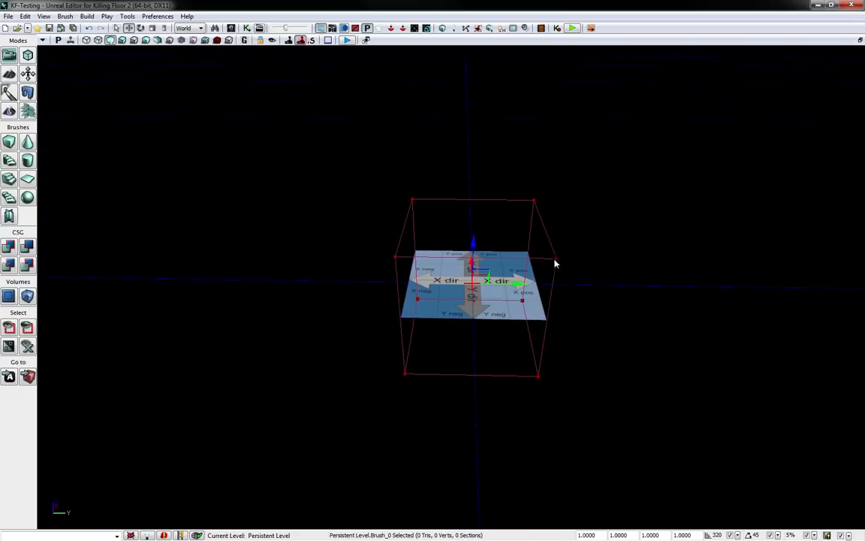
{"action": "left_click_drag", "start_coordinate": [473, 282], "coordinate": [240, 280]}
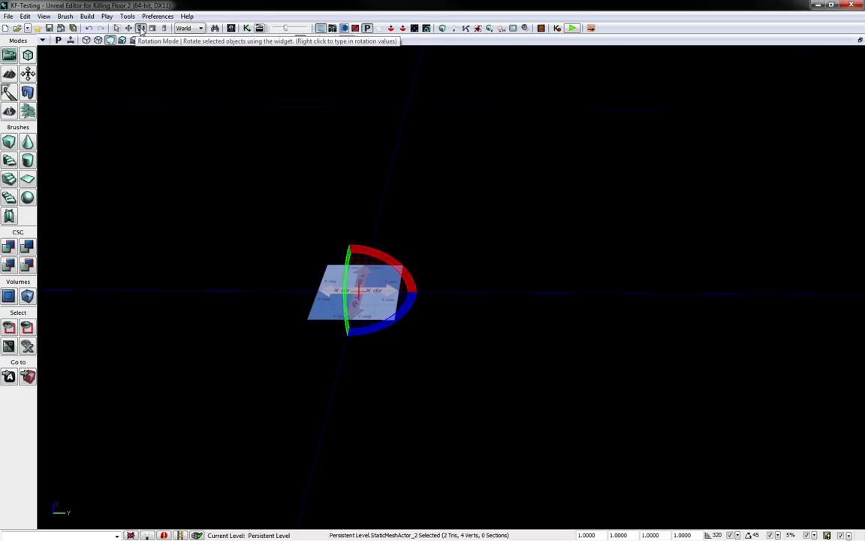
Step: Switch to Rotation Mode to turn the floor tile for the grid
{"action": "left_click", "coordinate": [153, 27]}
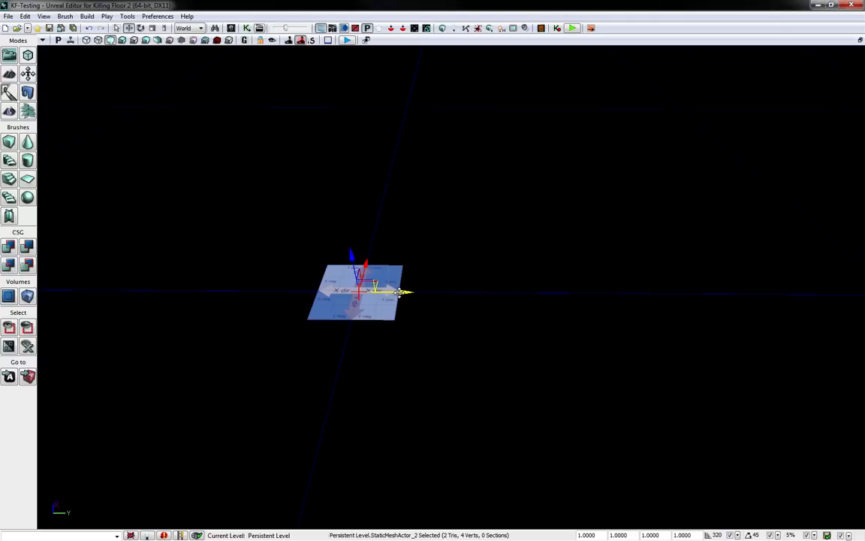
Step: Duplicate the tile into a row of copies and marquee-select all the floor tiles
{"action": "left_click_drag", "start_coordinate": [398, 291], "coordinate": [484, 293]}
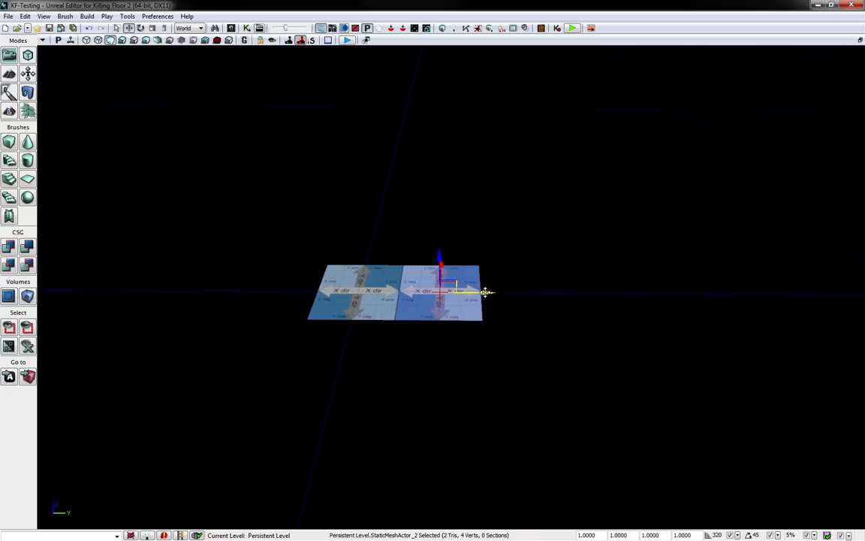
{"action": "left_click_drag", "start_coordinate": [484, 291], "coordinate": [563, 291]}
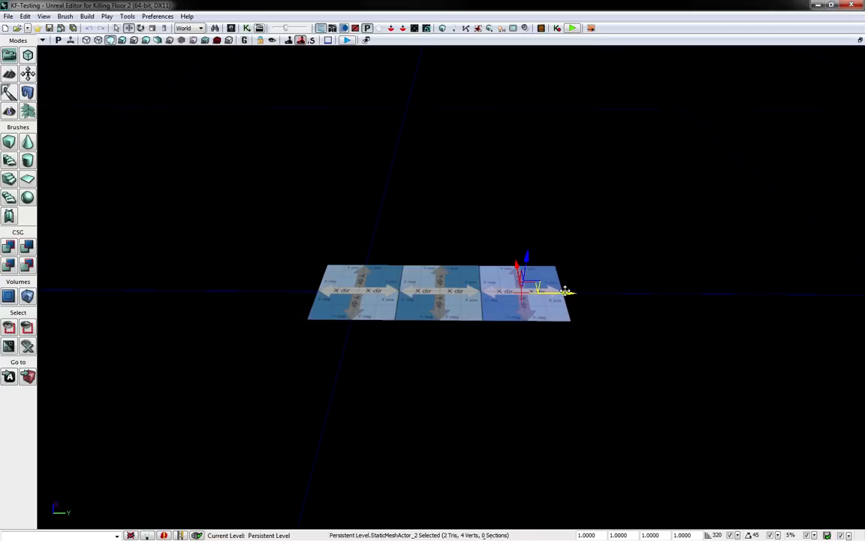
{"action": "left_click_drag", "start_coordinate": [540, 292], "coordinate": [623, 291]}
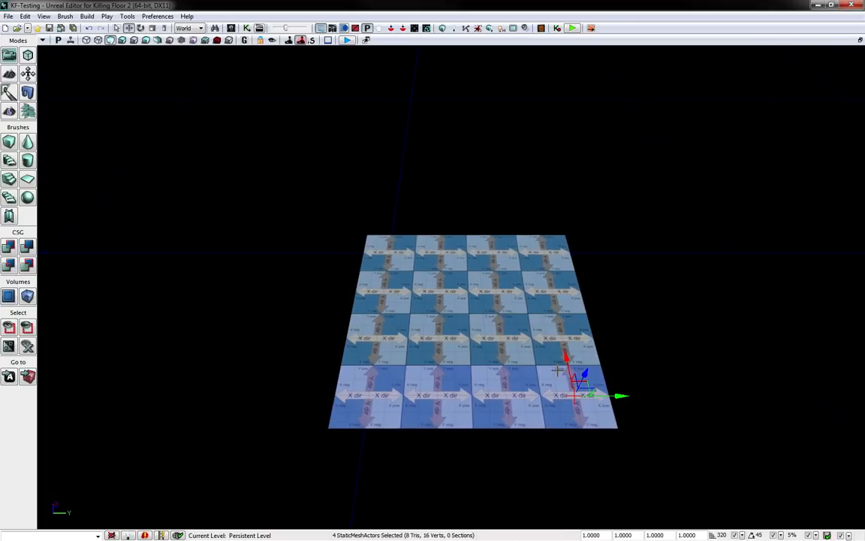
{"action": "mouse_move", "coordinate": [559, 370]}
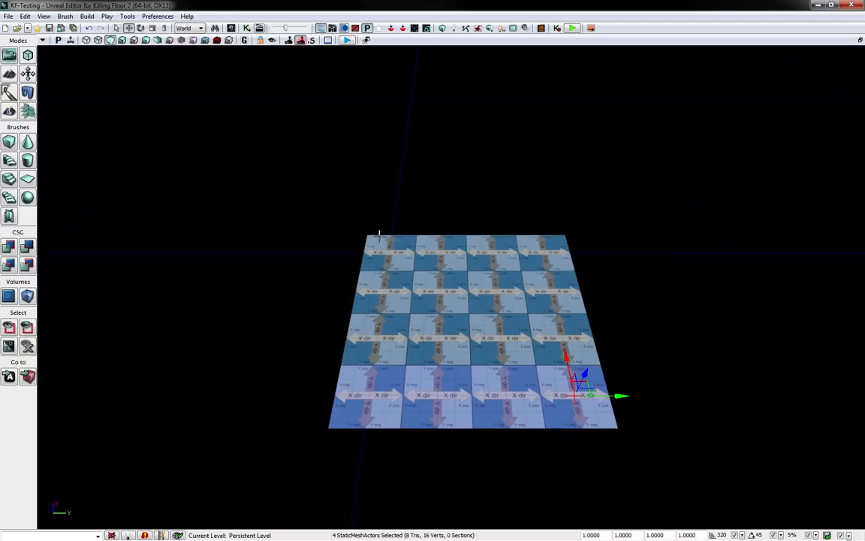
{"action": "left_click_drag", "start_coordinate": [378, 237], "coordinate": [568, 438]}
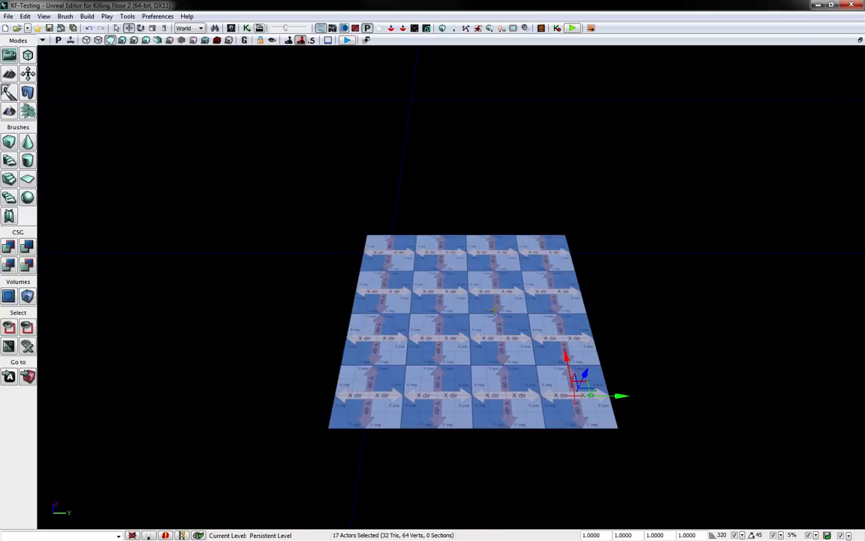
{"action": "left_click_drag", "start_coordinate": [583, 383], "coordinate": [583, 183]}
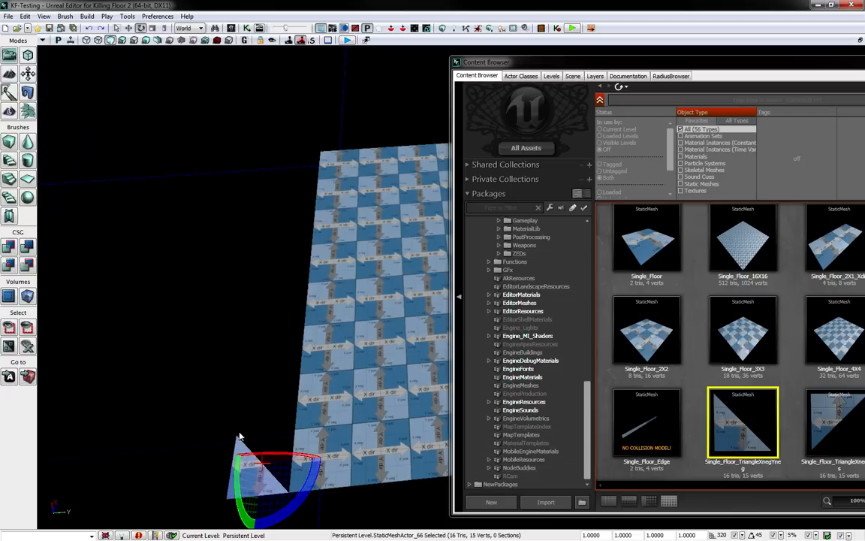
{"action": "mouse_move", "coordinate": [239, 441]}
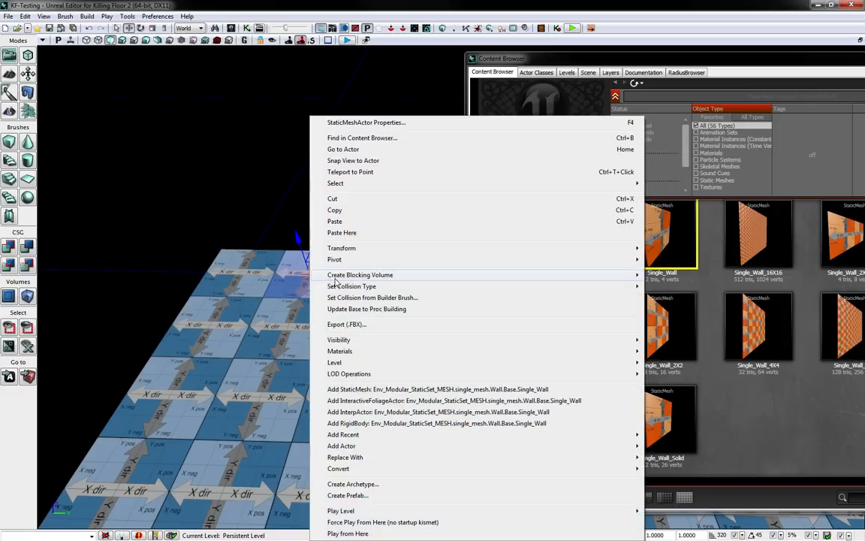
{"action": "mouse_move", "coordinate": [397, 389]}
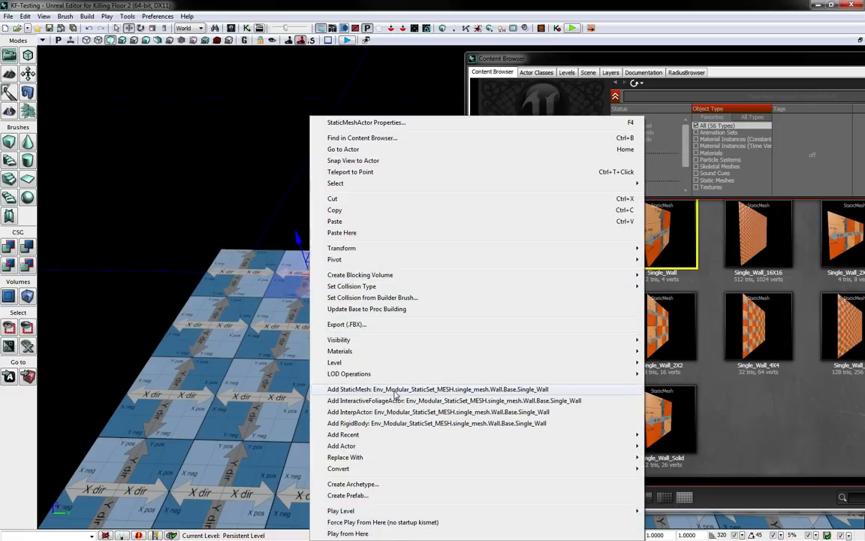
Step: Add a Single_Wall mesh at the chosen spot on the floor edge
{"action": "left_click", "coordinate": [437, 389]}
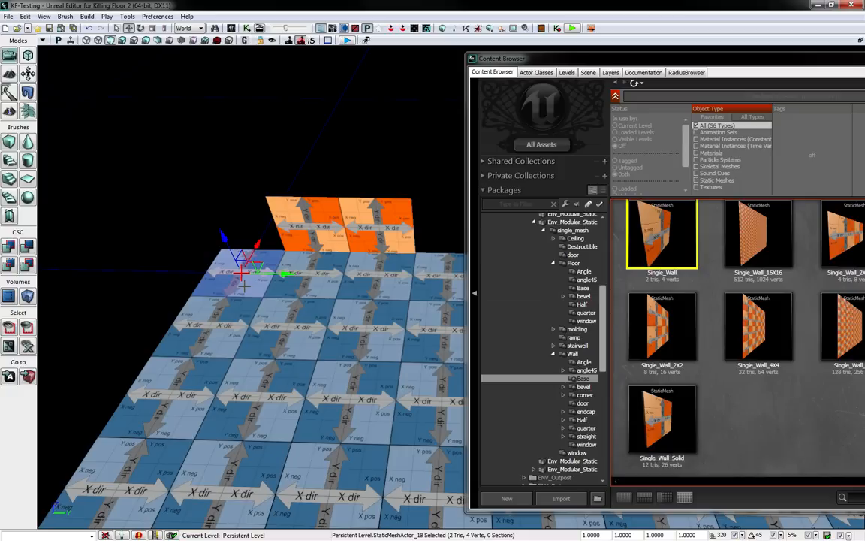
Step: Add another Single_Wall piece at the floor edge using Add Recent
{"action": "right_click", "coordinate": [240, 271]}
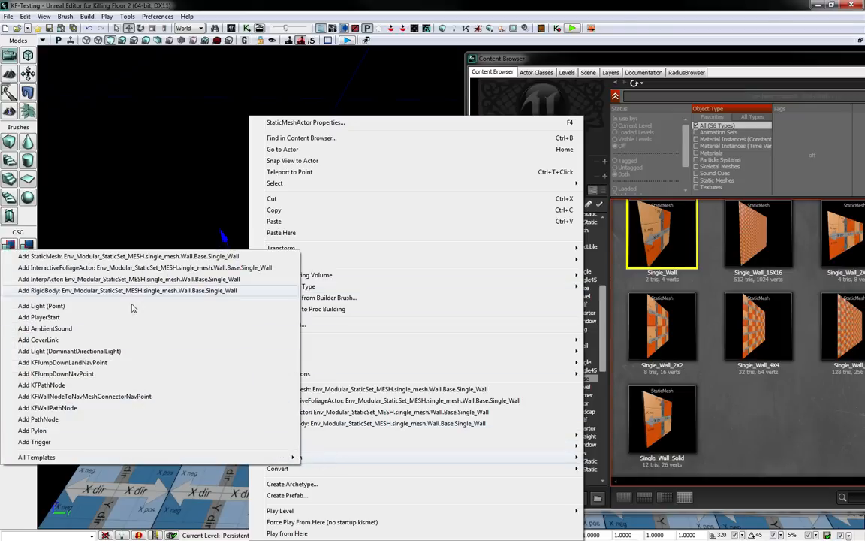
{"action": "mouse_move", "coordinate": [538, 249]}
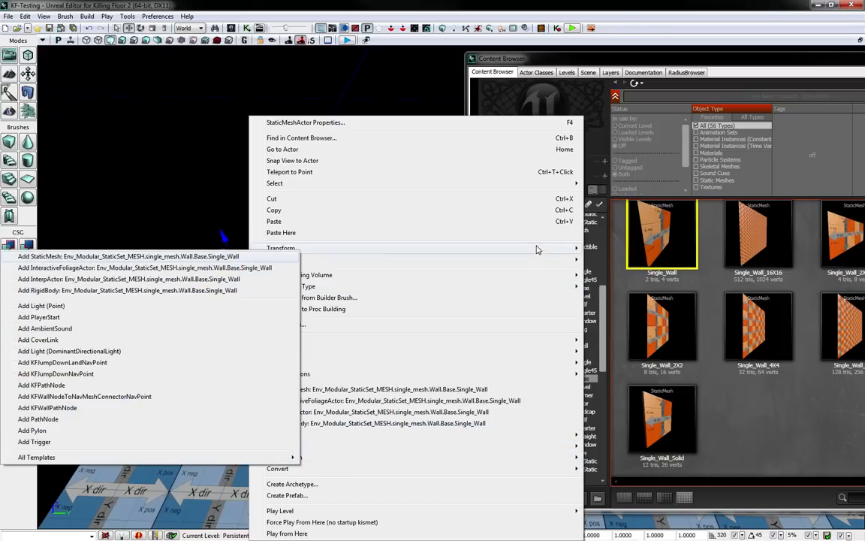
{"action": "mouse_move", "coordinate": [239, 268]}
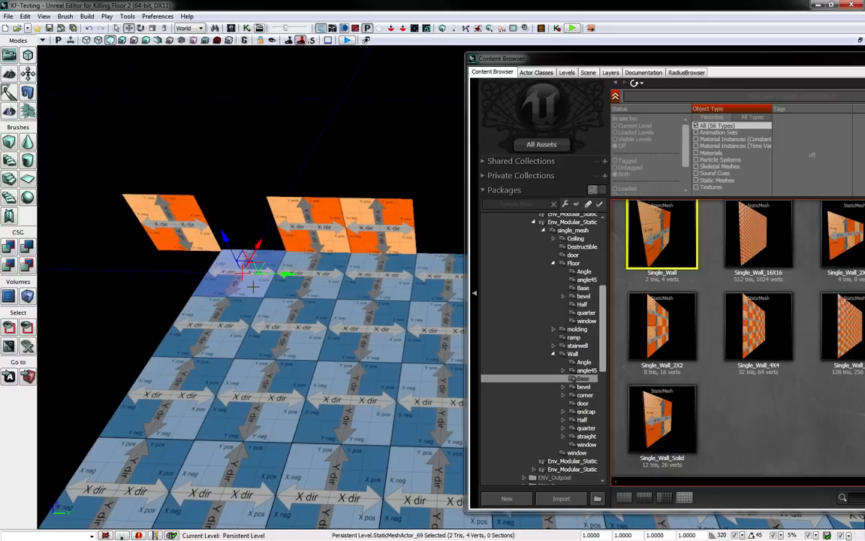
{"action": "right_click", "coordinate": [248, 278]}
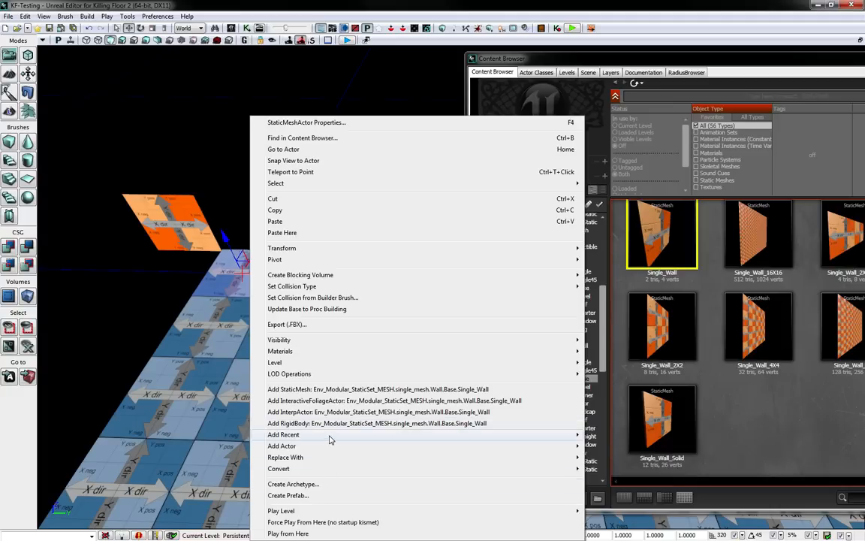
{"action": "left_click", "coordinate": [282, 445]}
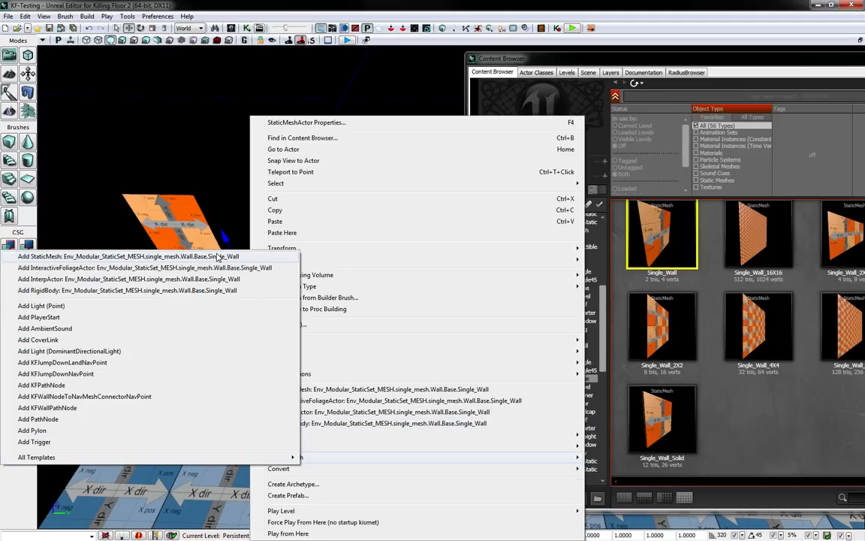
{"action": "left_click", "coordinate": [126, 255]}
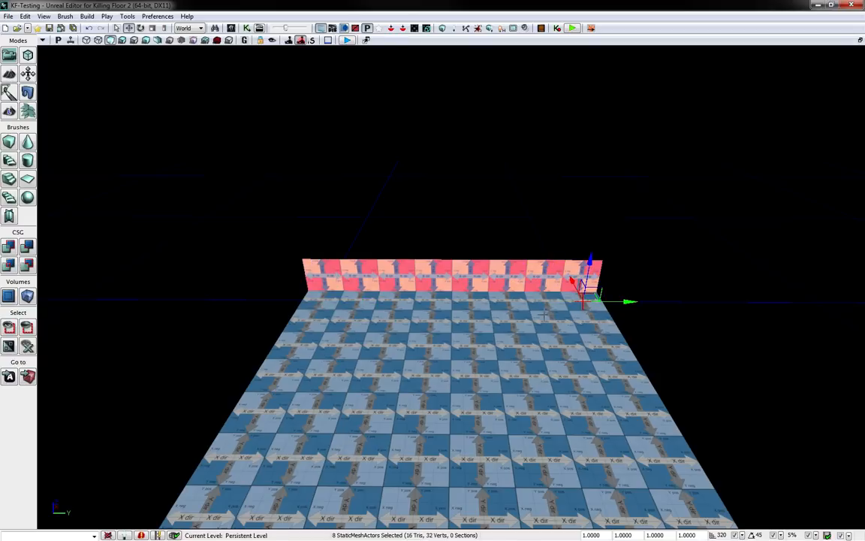
{"action": "mouse_move", "coordinate": [619, 310]}
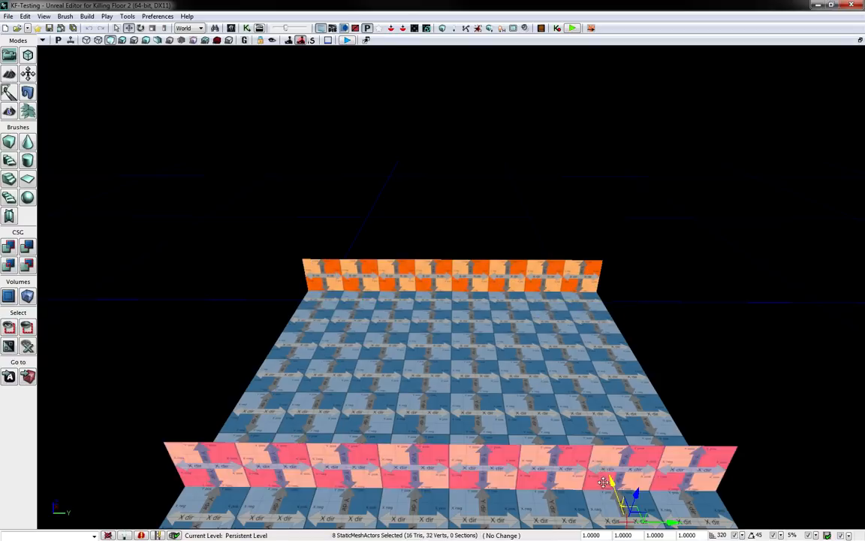
Step: Drag the duplicated row of Single_Wall pieces toward the opposite edge of the floor grid
{"action": "left_click_drag", "start_coordinate": [603, 484], "coordinate": [570, 406]}
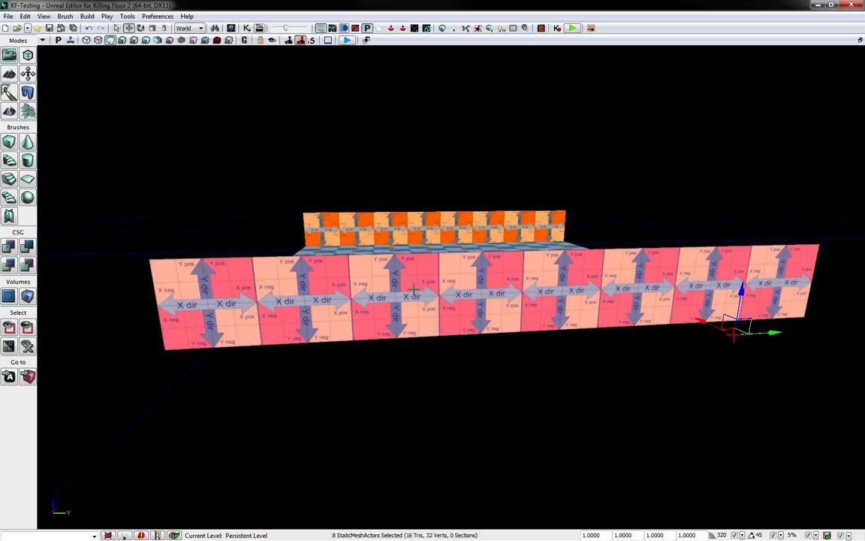
{"action": "mouse_move", "coordinate": [698, 344]}
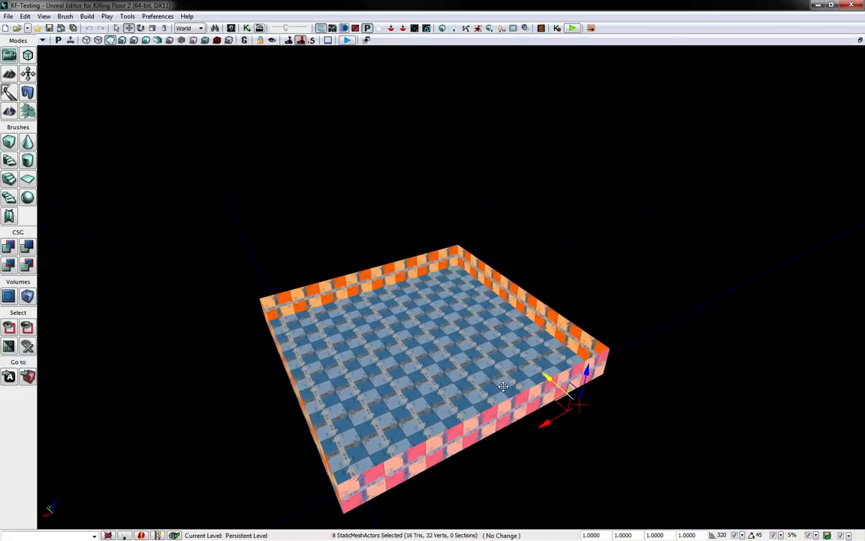
{"action": "mouse_move", "coordinate": [585, 420]}
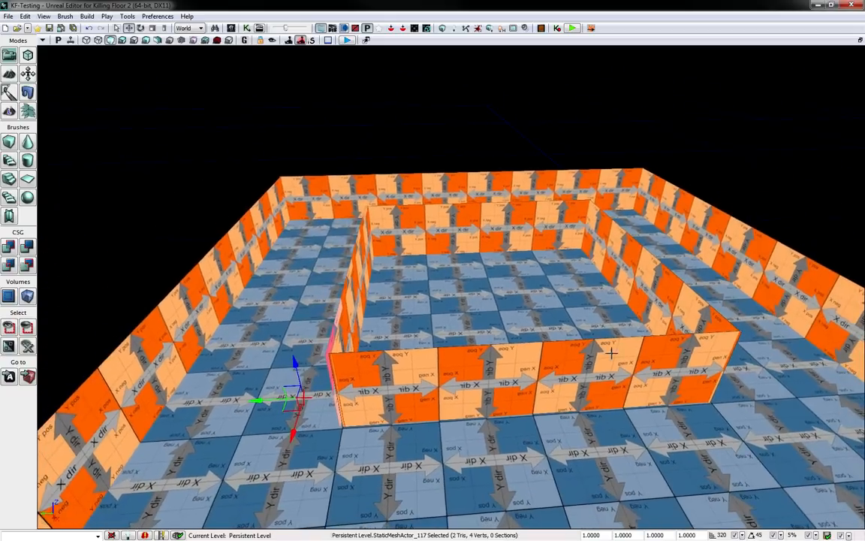
{"action": "left_click", "coordinate": [450, 225]}
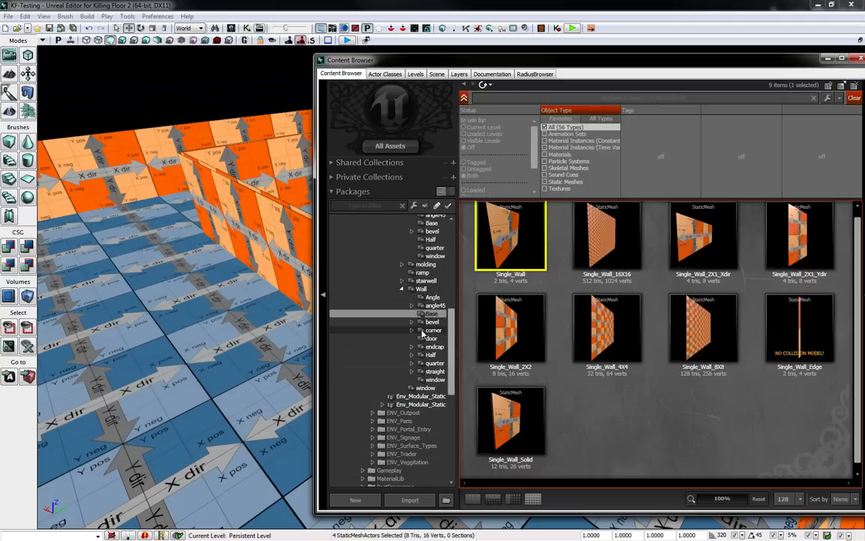
Step: Add a Single_Wall_Corner_In_Xpos inner-corner mesh from Wall > corner > corner_in to the level
{"action": "left_click", "coordinate": [434, 330]}
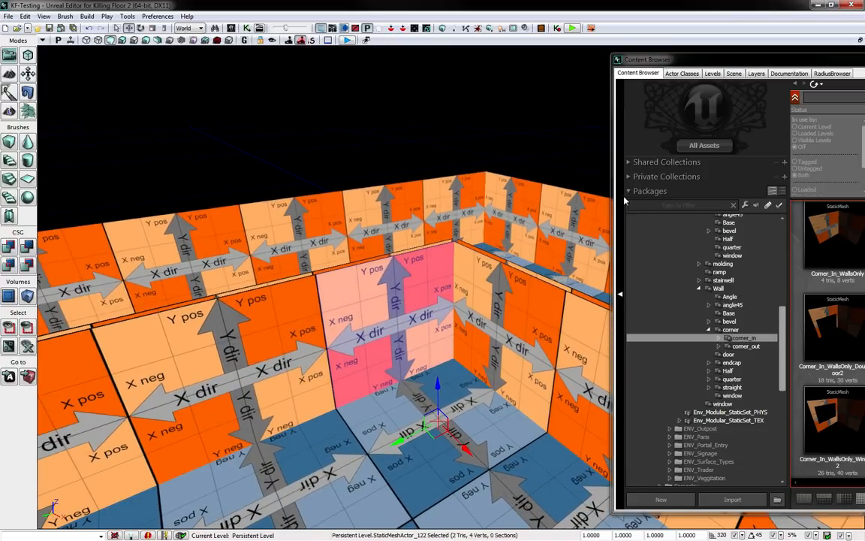
{"action": "mouse_move", "coordinate": [743, 66]}
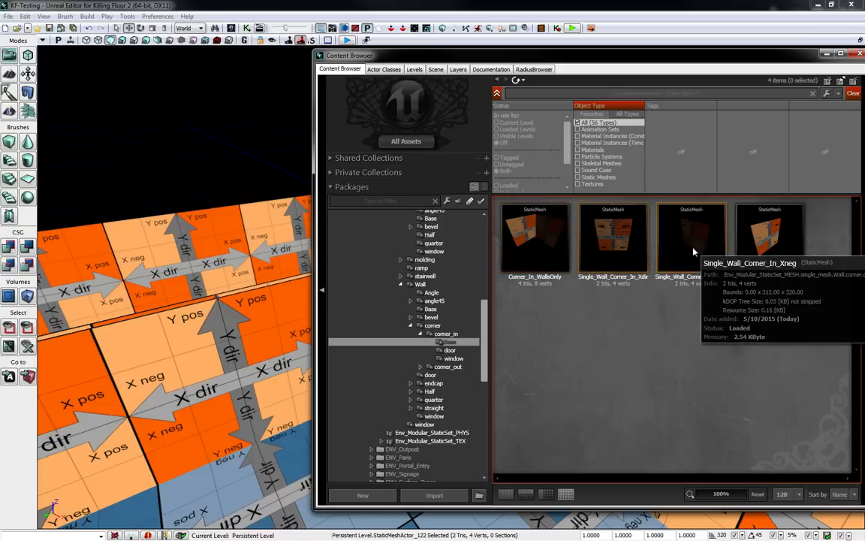
{"action": "left_click", "coordinate": [769, 238]}
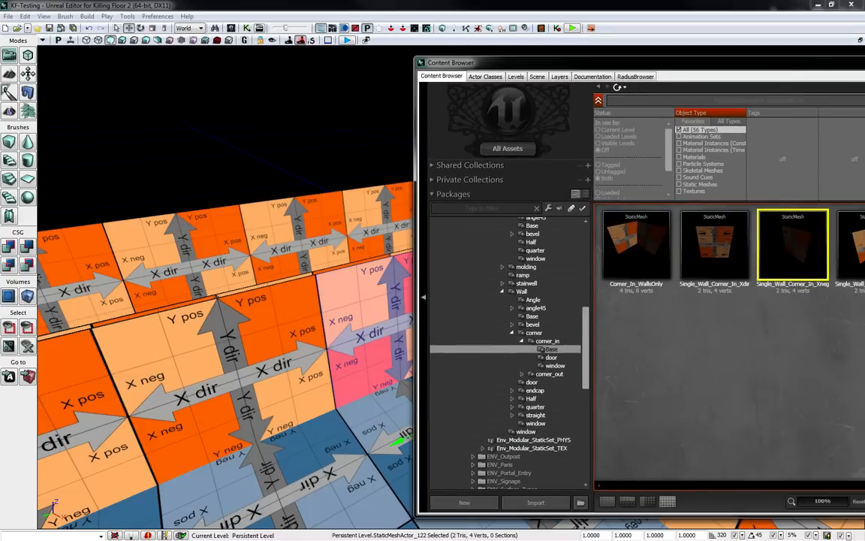
{"action": "mouse_move", "coordinate": [793, 244]}
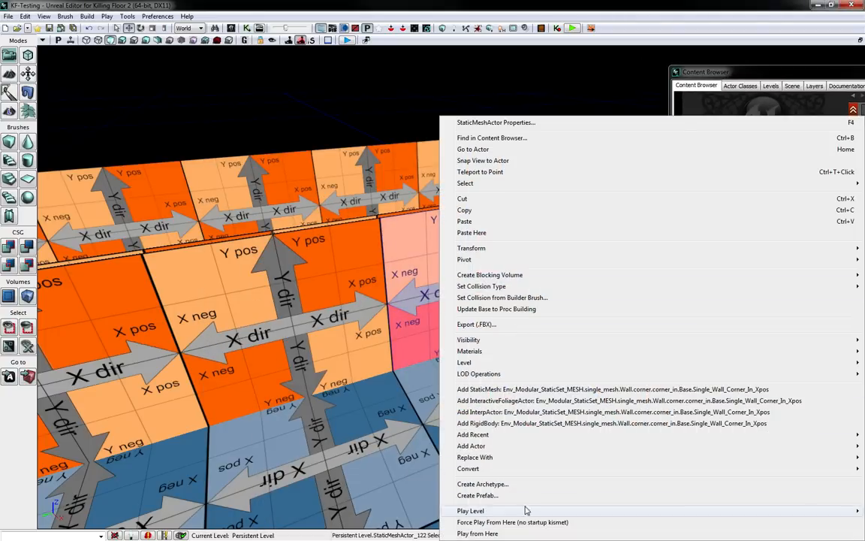
{"action": "left_click", "coordinate": [471, 444]}
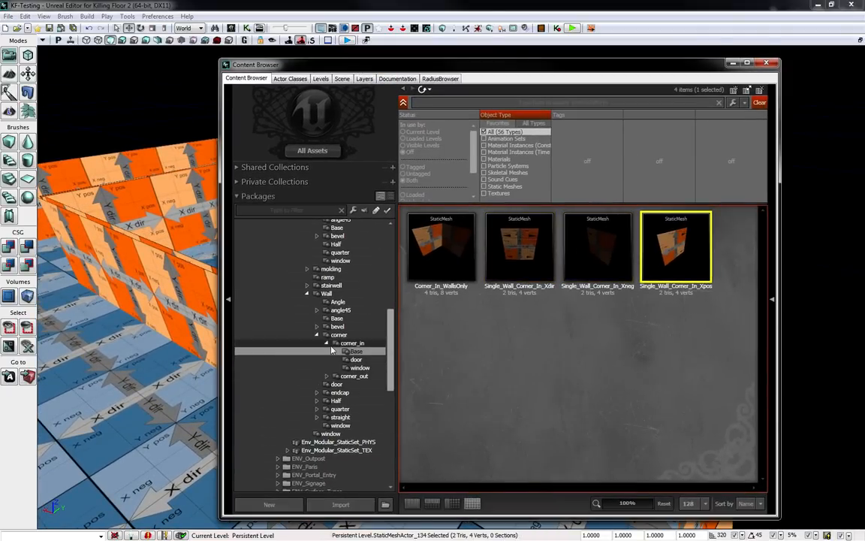
Step: Add a Single_Wall_Corner_Out_Xneg mesh from the corner_out folder and select wall pieces to swap
{"action": "left_click", "coordinate": [354, 351]}
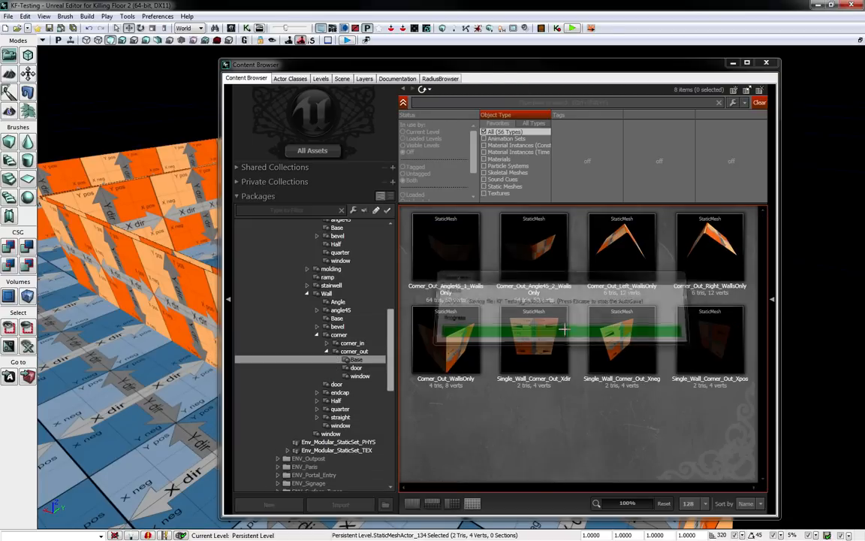
{"action": "left_click", "coordinate": [622, 339]}
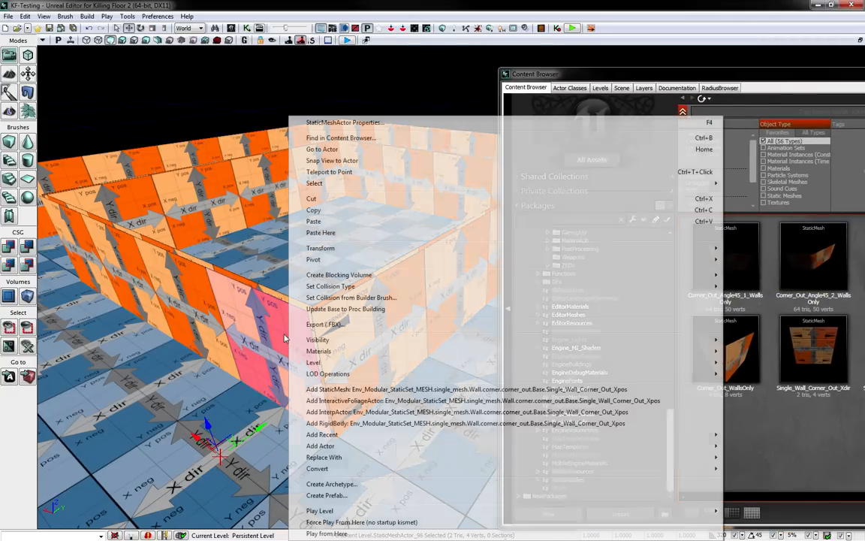
{"action": "left_click", "coordinate": [320, 444]}
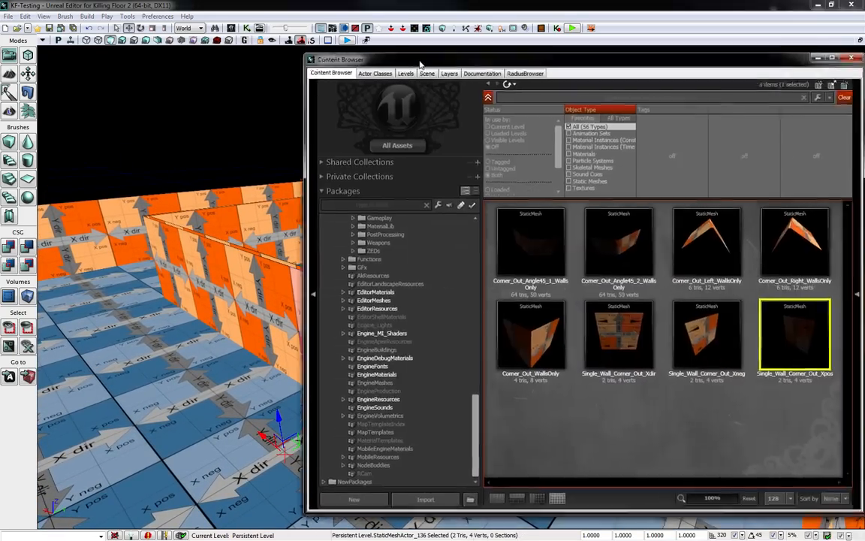
{"action": "left_click_drag", "start_coordinate": [418, 60], "coordinate": [327, 60]}
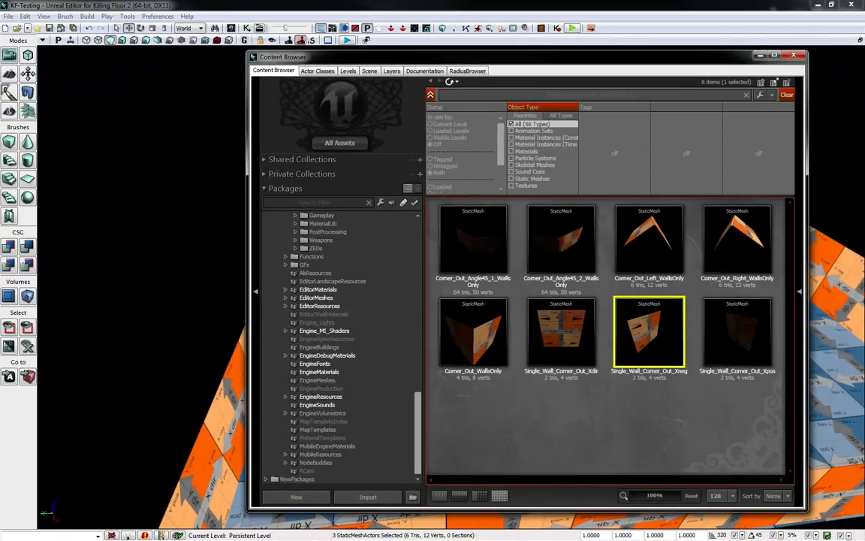
{"action": "mouse_move", "coordinate": [661, 338]}
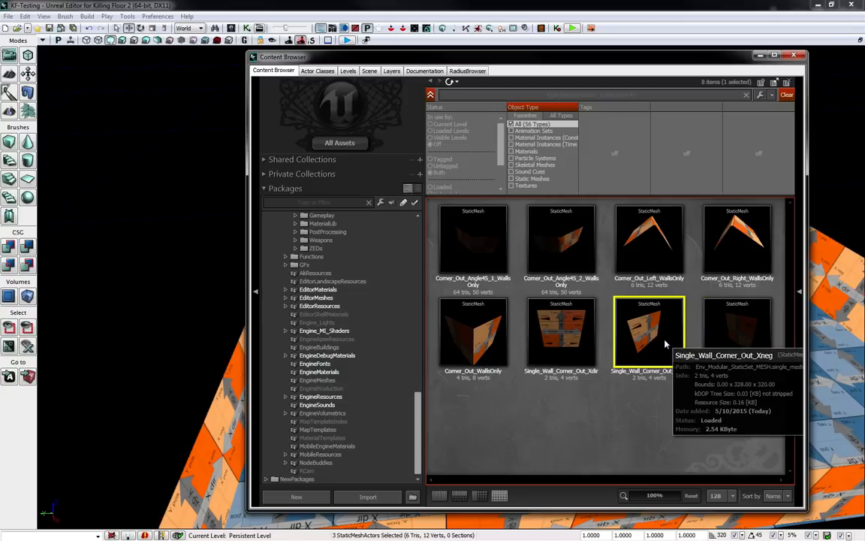
{"action": "mouse_move", "coordinate": [679, 375]}
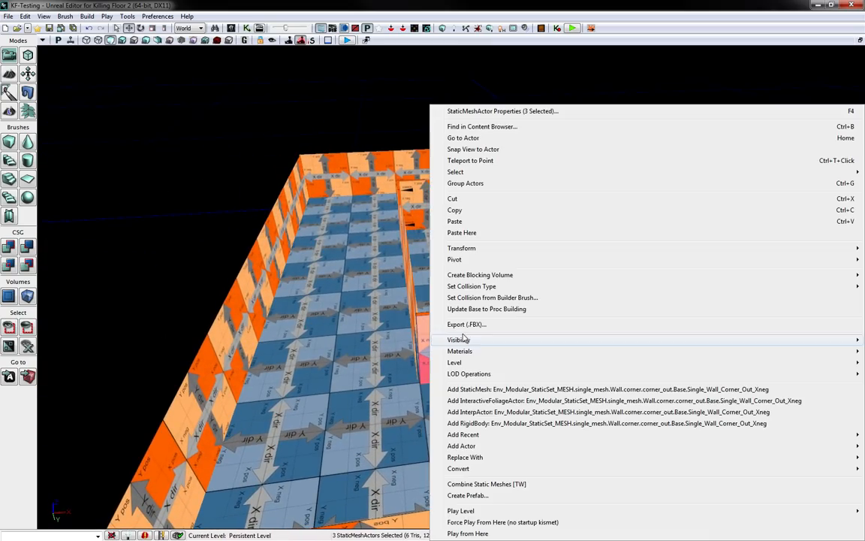
Step: Replace the selected wall actors with the Single_Wall_Corner_Out_Xneg static mesh
{"action": "left_click", "coordinate": [461, 444]}
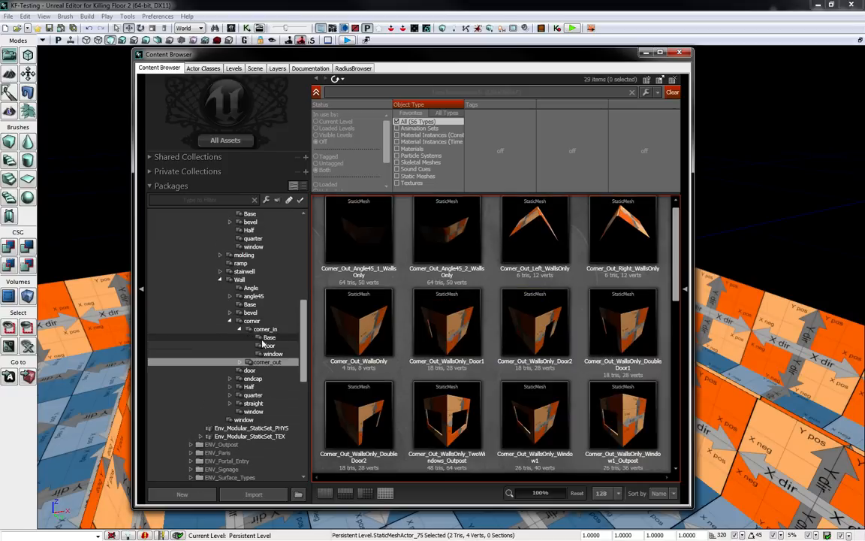
Step: Show the corner_in folder's inner-corner wall meshes in the Content Browser
{"action": "left_click", "coordinate": [264, 328]}
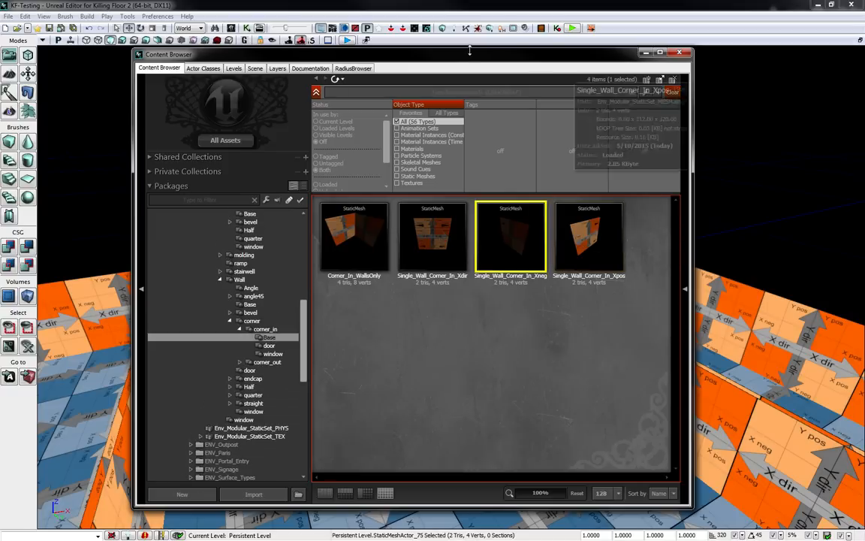